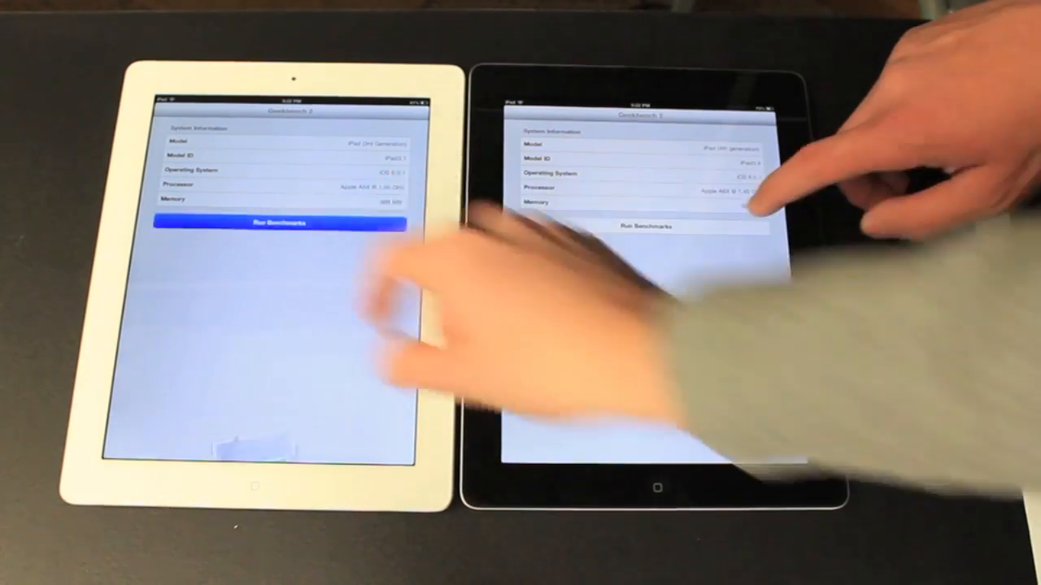
Launch the Geekbench 2 benchmark tests on both iPads side by side
left_click(647, 227)
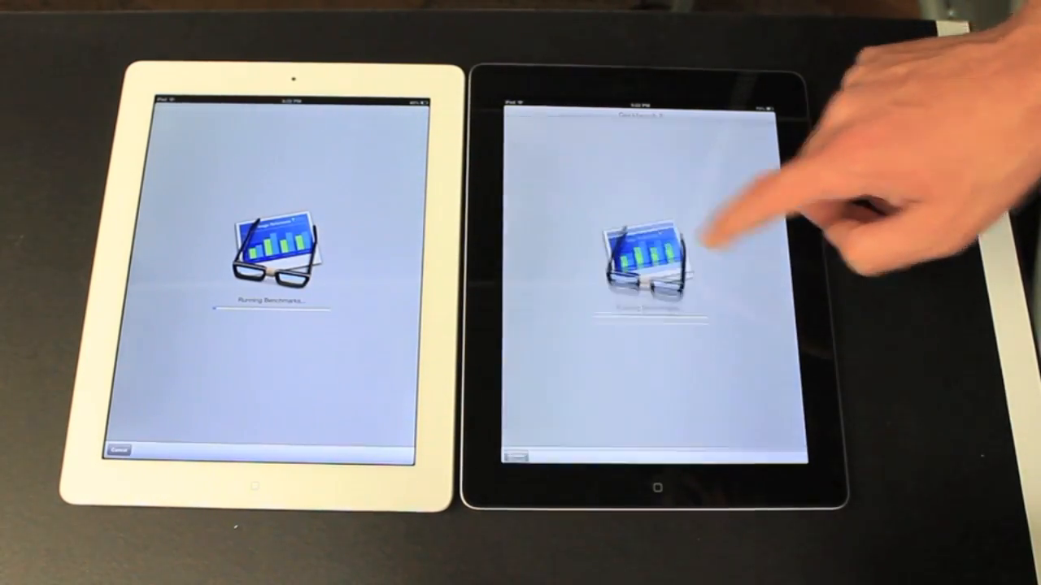